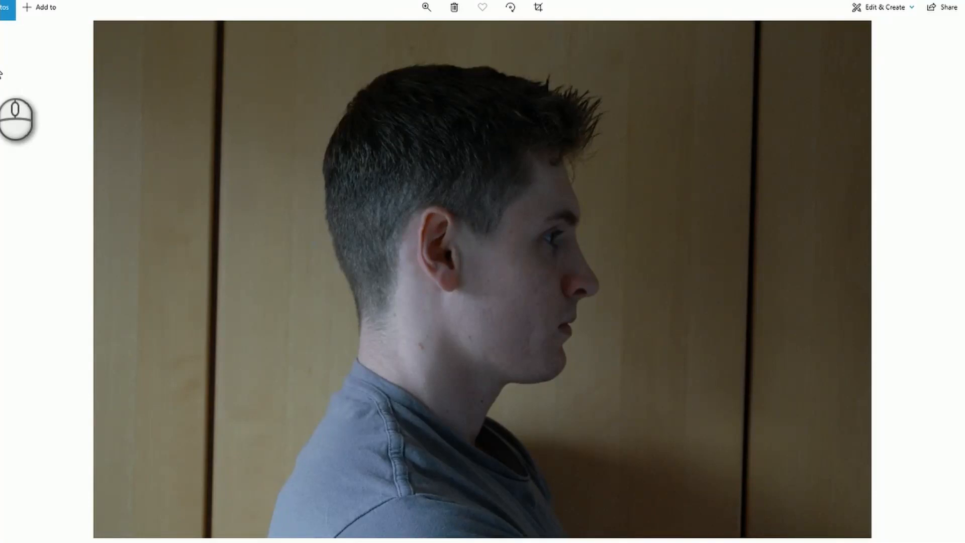
mouse_move(91, 83)
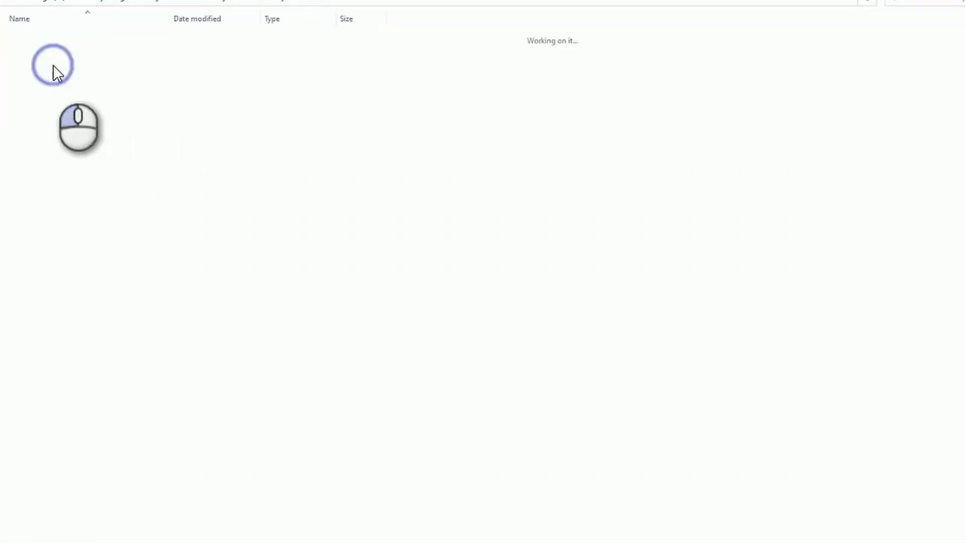
- Select and open the Frontal Image JPG to view the front-facing head-and-shoulders portrait
left_click(46, 50)
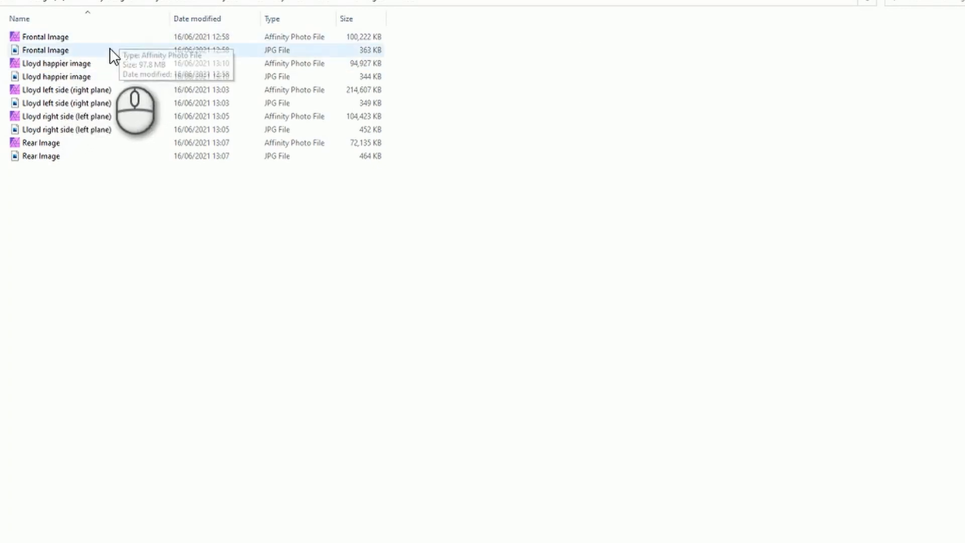
left_click(61, 36)
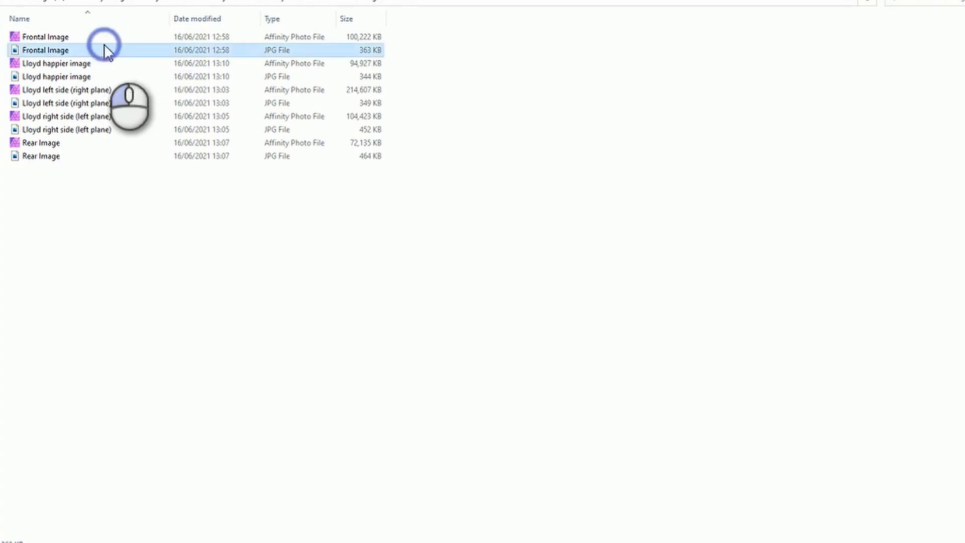
double_click(44, 50)
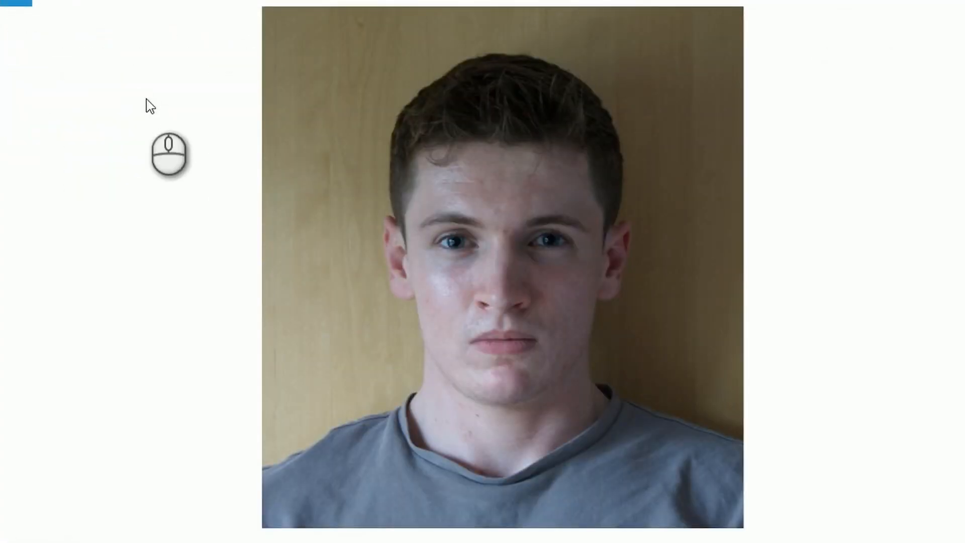